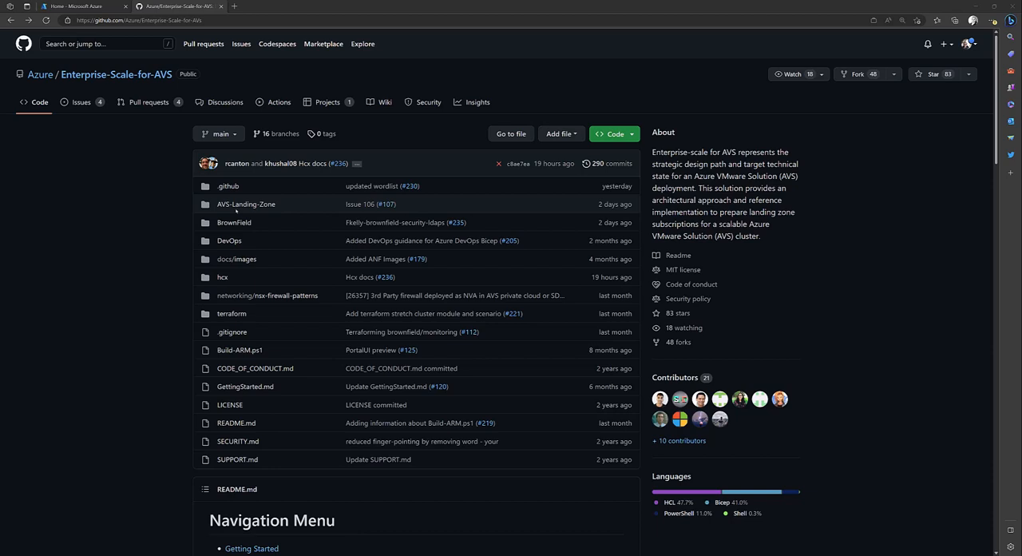
{"action": "mouse_move", "coordinate": [234, 222]}
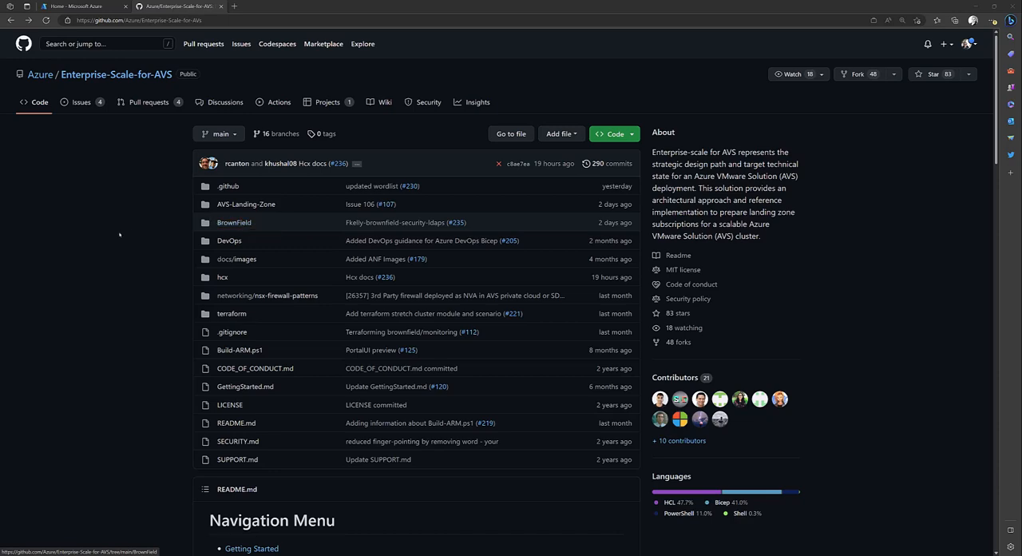
Step: Scroll the Enterprise-Scale-for-AVS README down to the Deployment Scenarios navigation menu
{"action": "scroll", "scroll_direction": "down", "scroll_amount": 3}
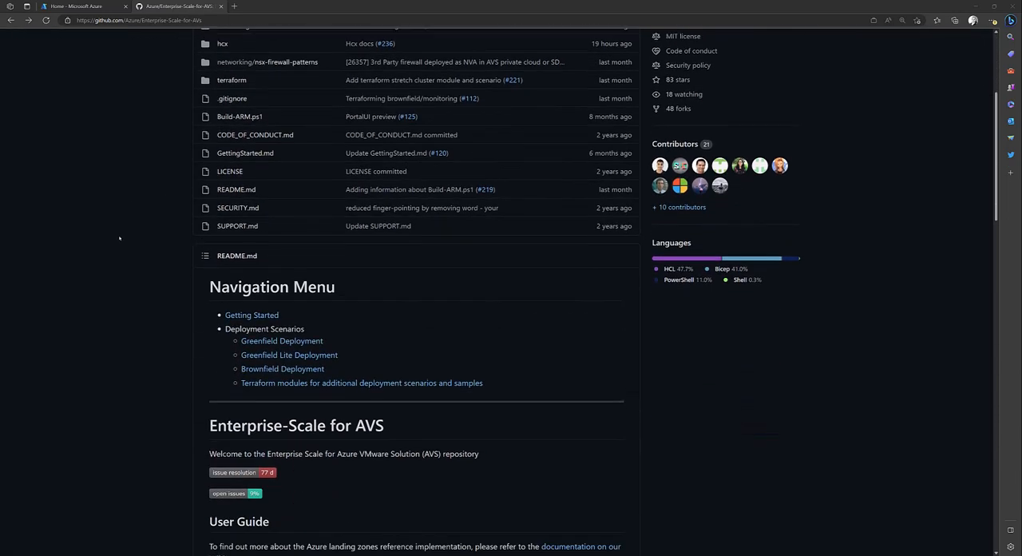
{"action": "scroll", "scroll_direction": "down", "scroll_amount": 3}
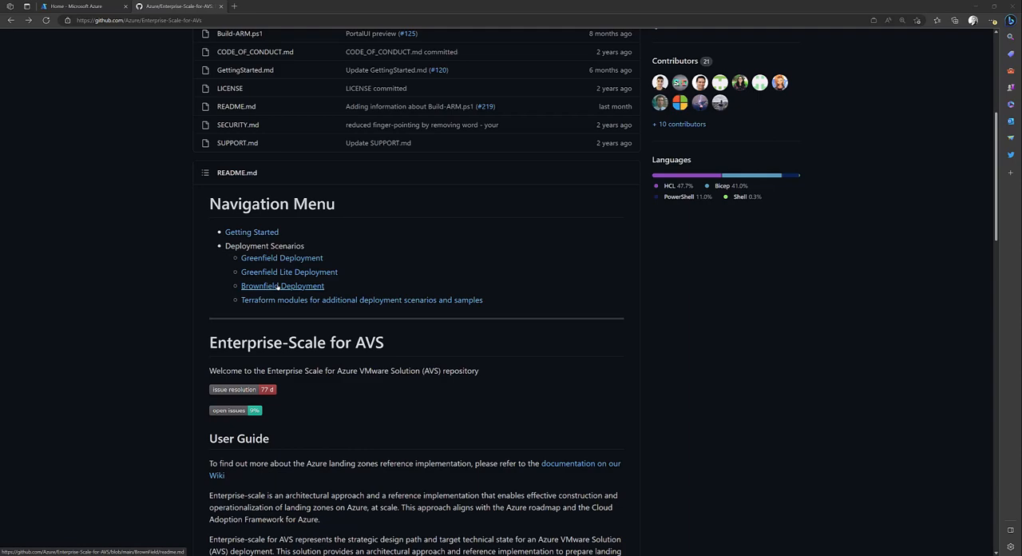
Step: Open the Brownfield Deployment readme and right-click Enable AVS Monitoring's Deploy to Azure button
{"action": "left_click", "coordinate": [282, 285]}
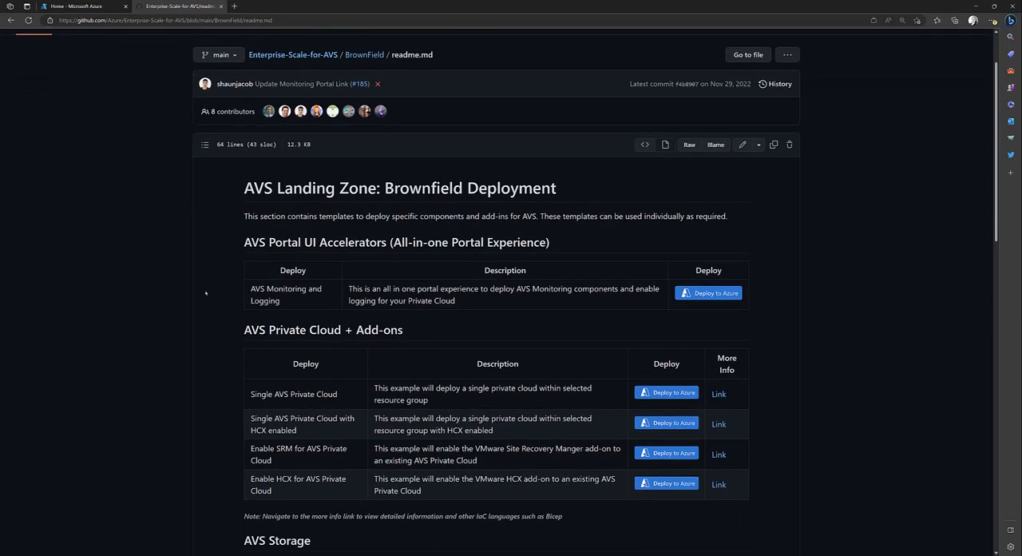
{"action": "scroll", "scroll_direction": "down", "scroll_amount": 3}
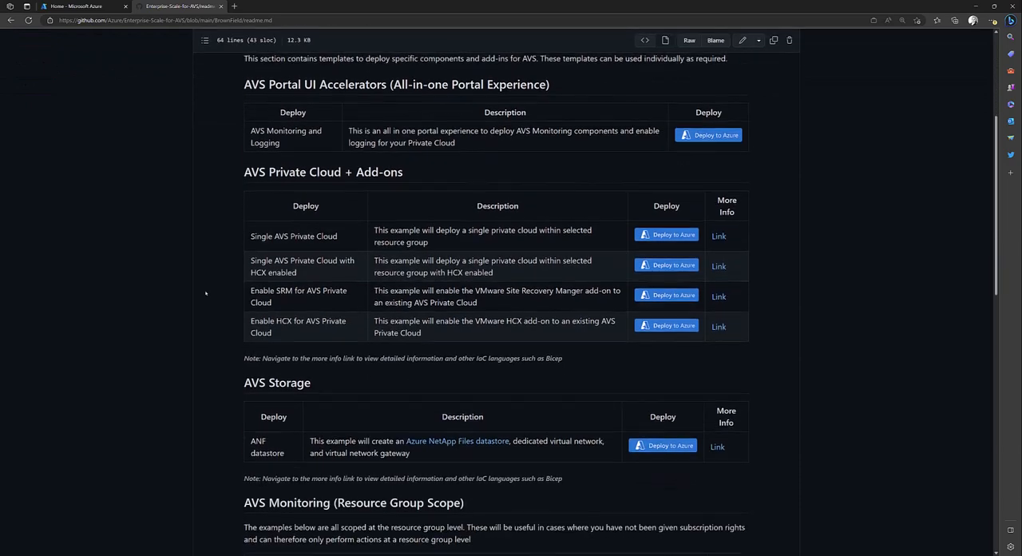
{"action": "scroll", "scroll_direction": "down", "scroll_amount": 3}
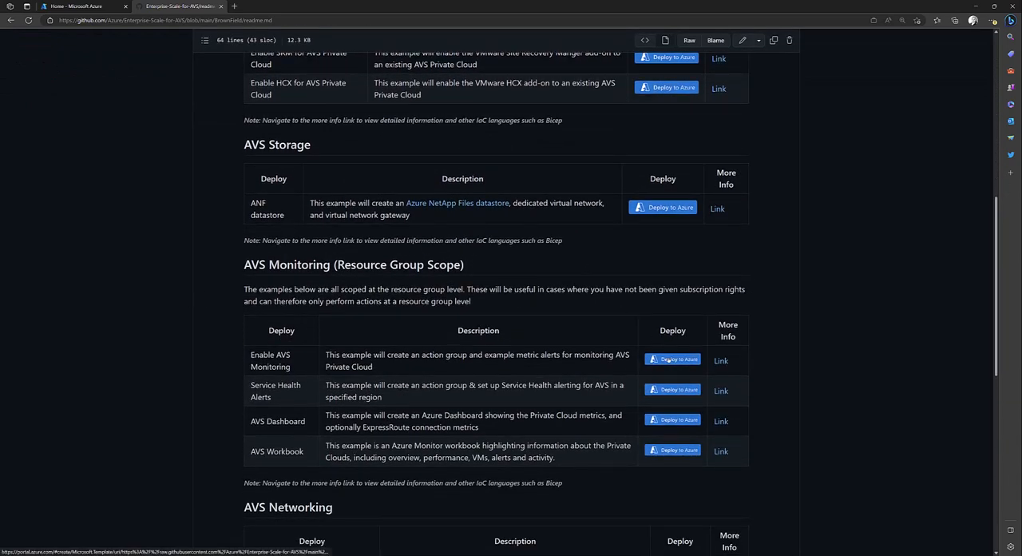
{"action": "right_click", "coordinate": [672, 358]}
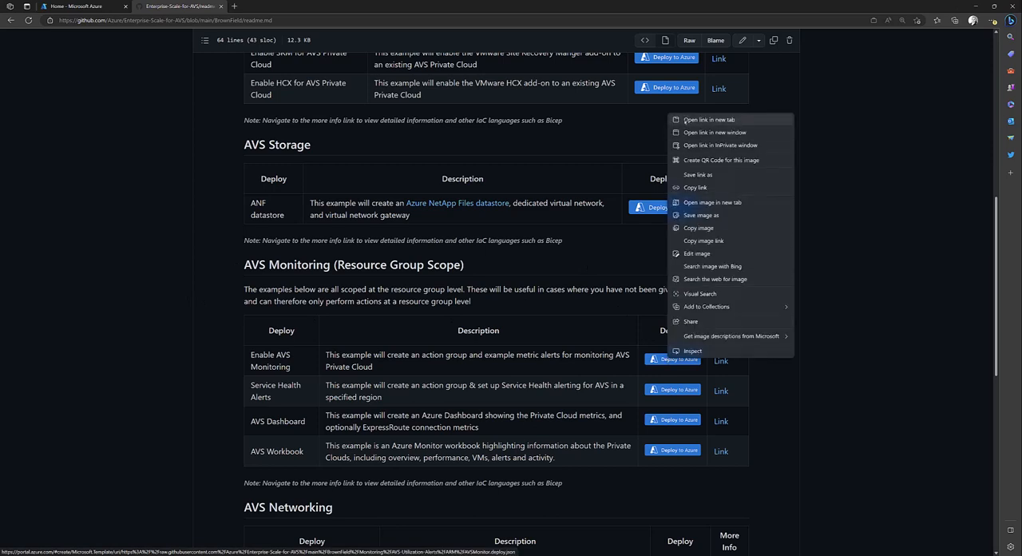
Step: Open the monitoring template in Azure, choose resource group ac-avs-rg01, and enter an alert email
{"action": "left_click", "coordinate": [708, 119]}
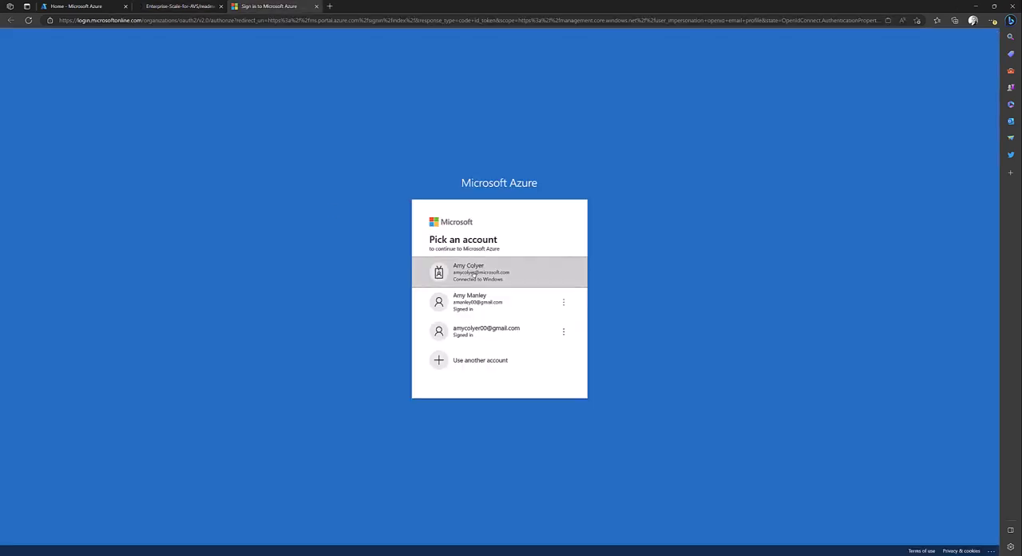
{"action": "left_click", "coordinate": [499, 272]}
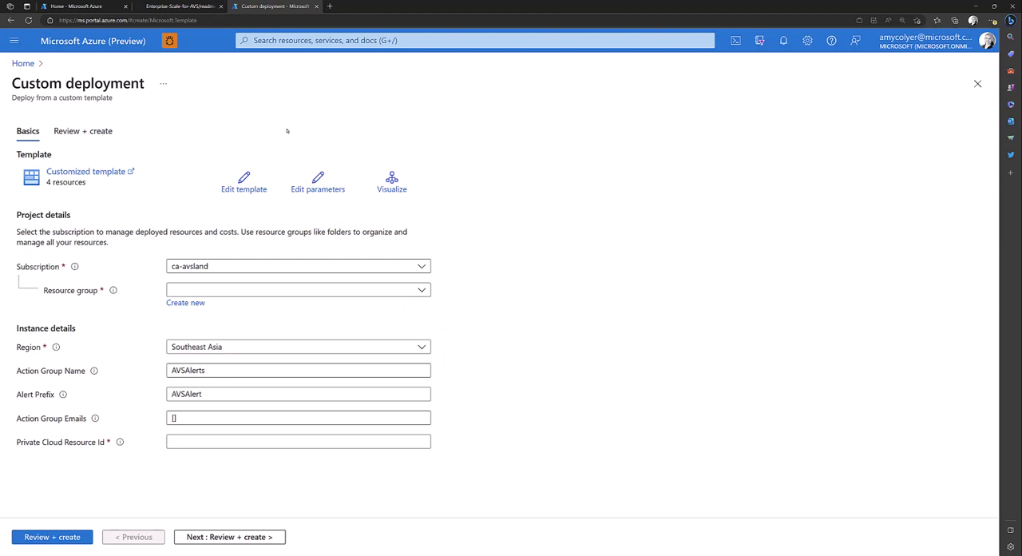
{"action": "mouse_move", "coordinate": [240, 136]}
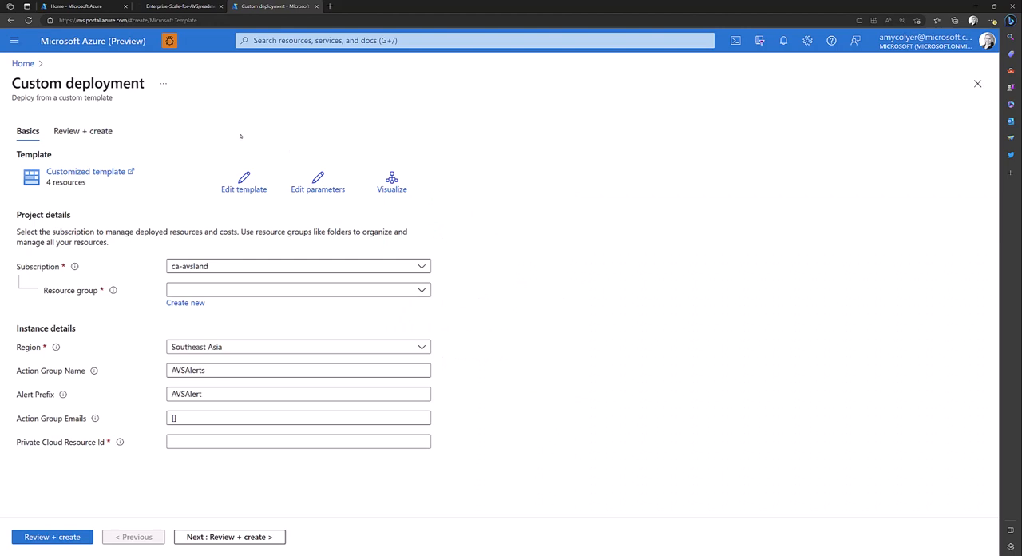
{"action": "left_click", "coordinate": [298, 289]}
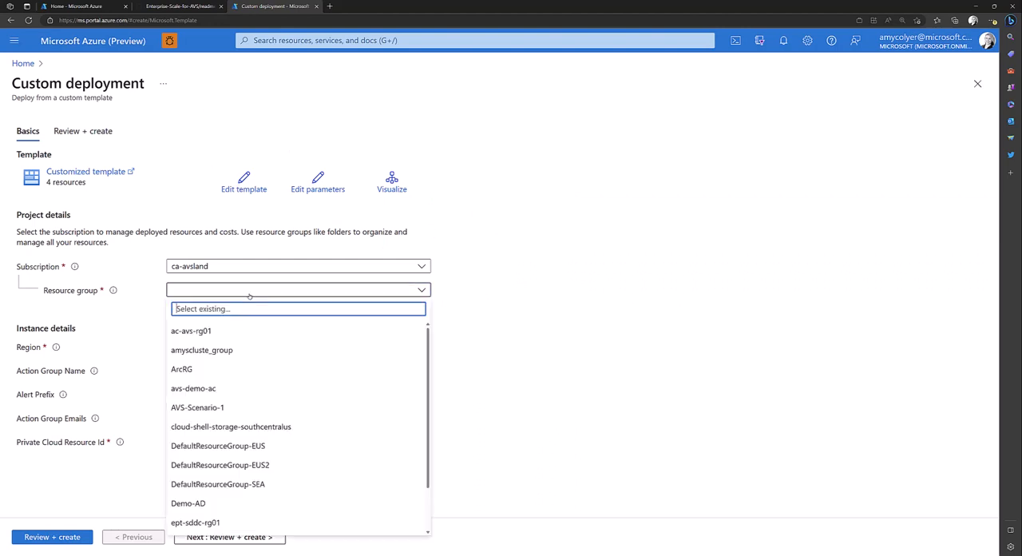
{"action": "left_click", "coordinate": [191, 330]}
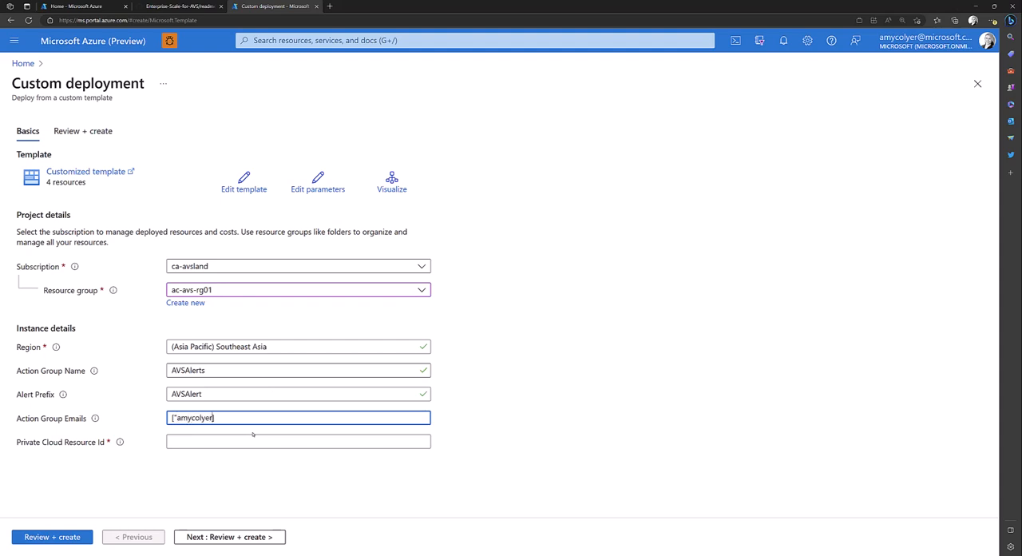
{"action": "type", "text": "@microsoft.com\"]"}
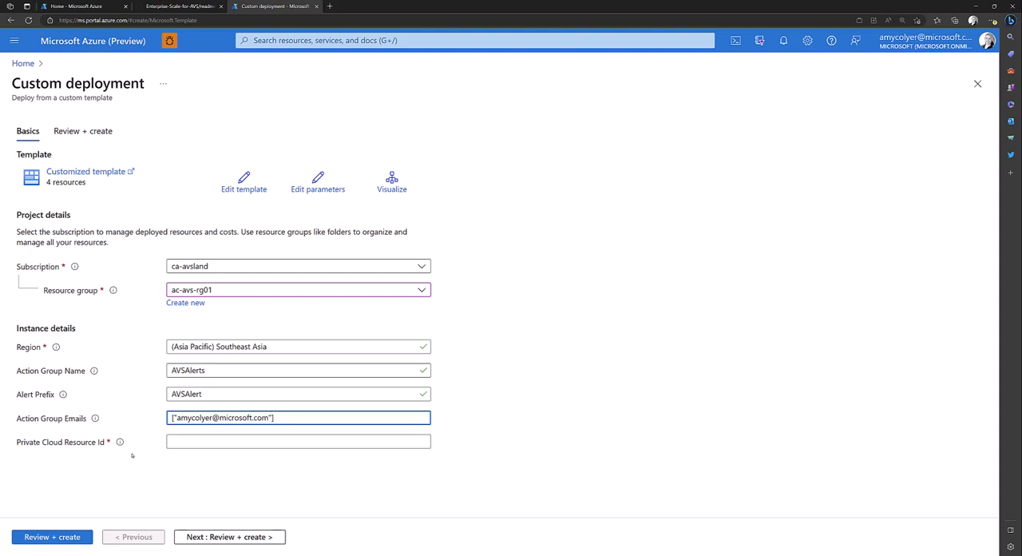
Step: Copy the ac-avs private cloud's resource ID and return to the deployment form
{"action": "left_click", "coordinate": [22, 63]}
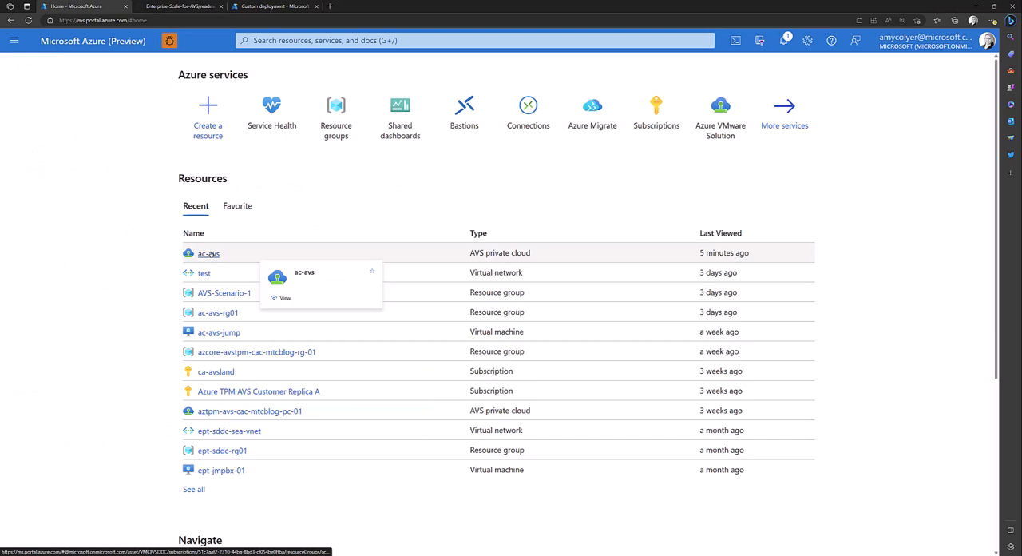
{"action": "left_click", "coordinate": [209, 253]}
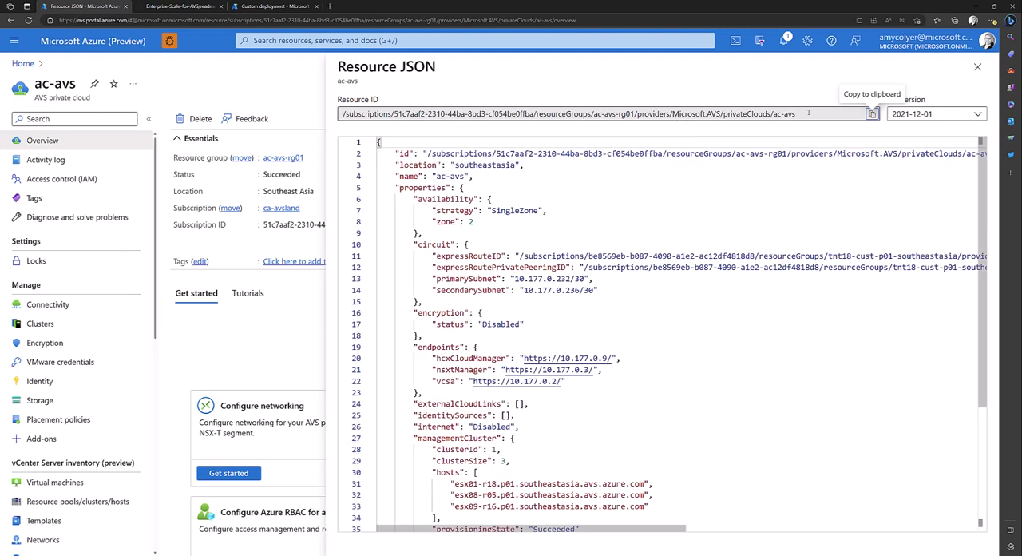
{"action": "left_click", "coordinate": [871, 112]}
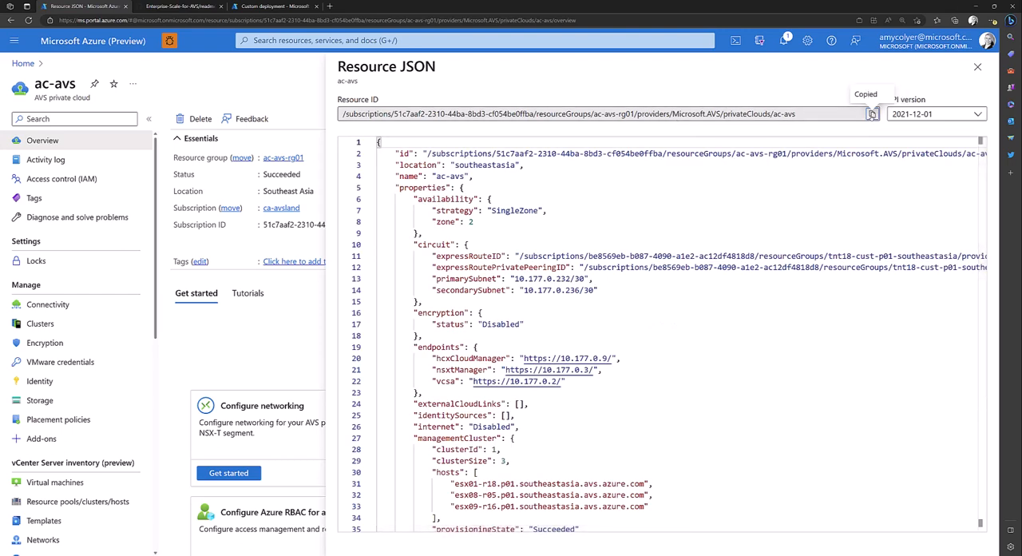
{"action": "left_click", "coordinate": [274, 6]}
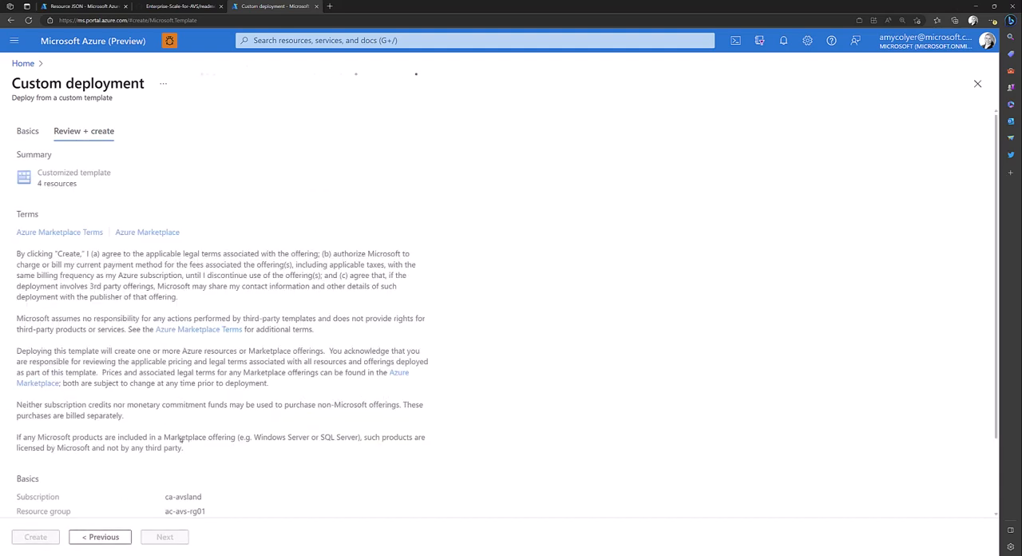
Step: Validate and create the AVS monitoring template deployment
{"action": "left_click", "coordinate": [35, 536]}
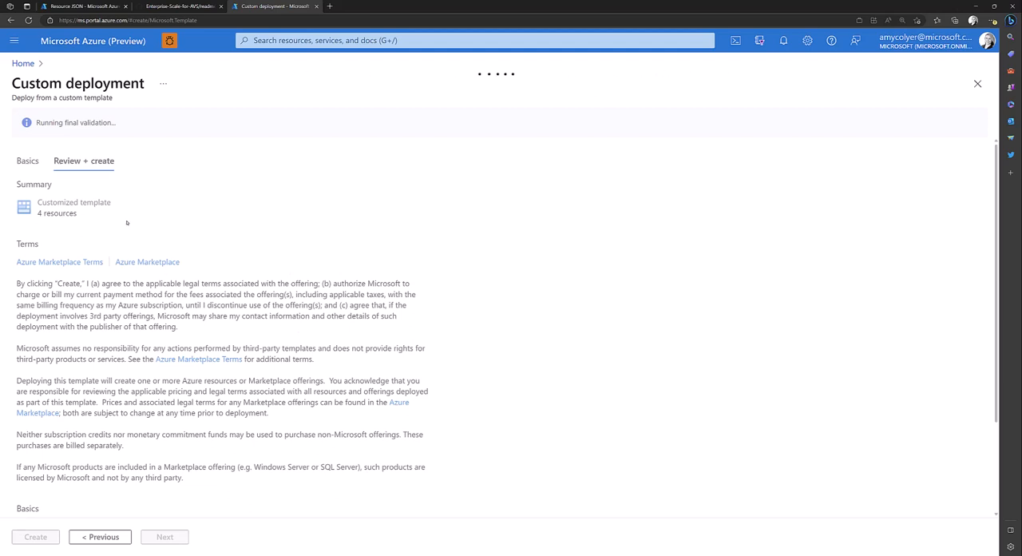
{"action": "mouse_move", "coordinate": [264, 236]}
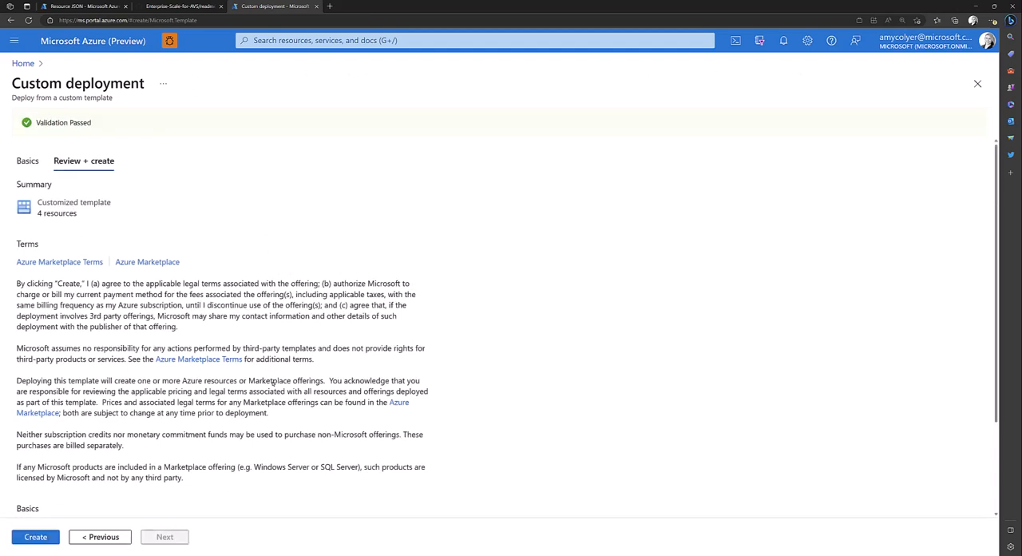
{"action": "left_click", "coordinate": [35, 535]}
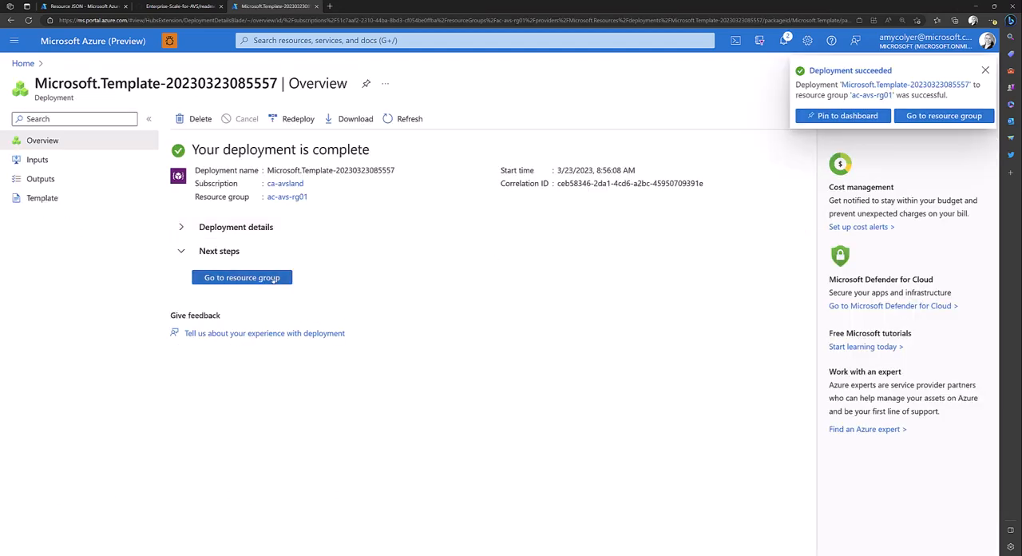
Step: Open ac-avs-rg01's Alerts and list its AVSAlert metric alert rules for ac-avs
{"action": "left_click", "coordinate": [242, 277]}
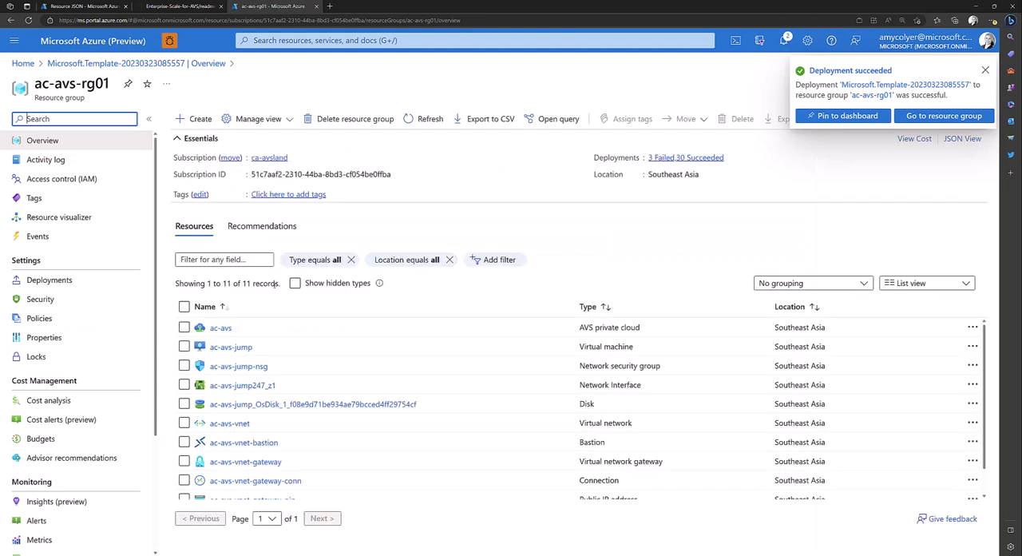
{"action": "left_click", "coordinate": [985, 70]}
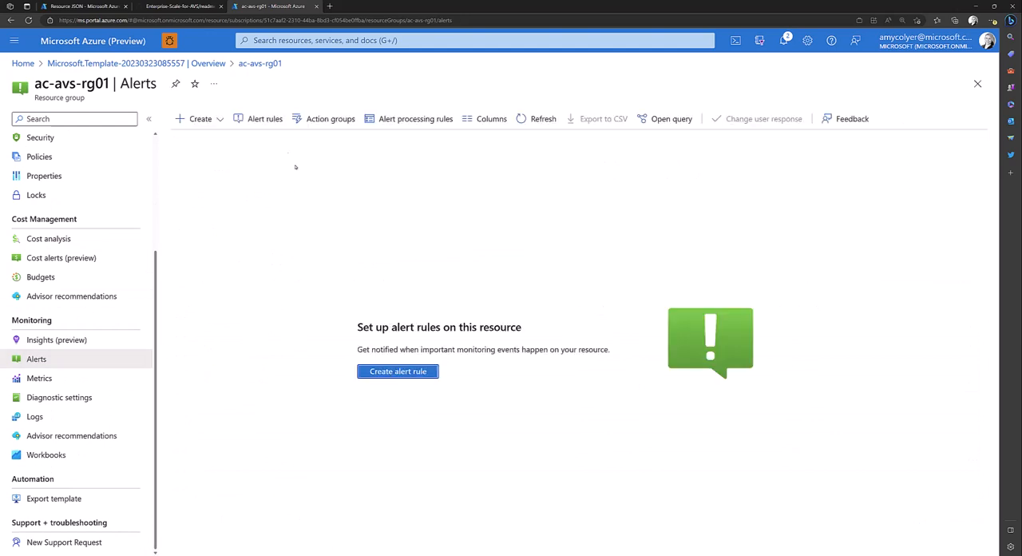
{"action": "left_click", "coordinate": [265, 118]}
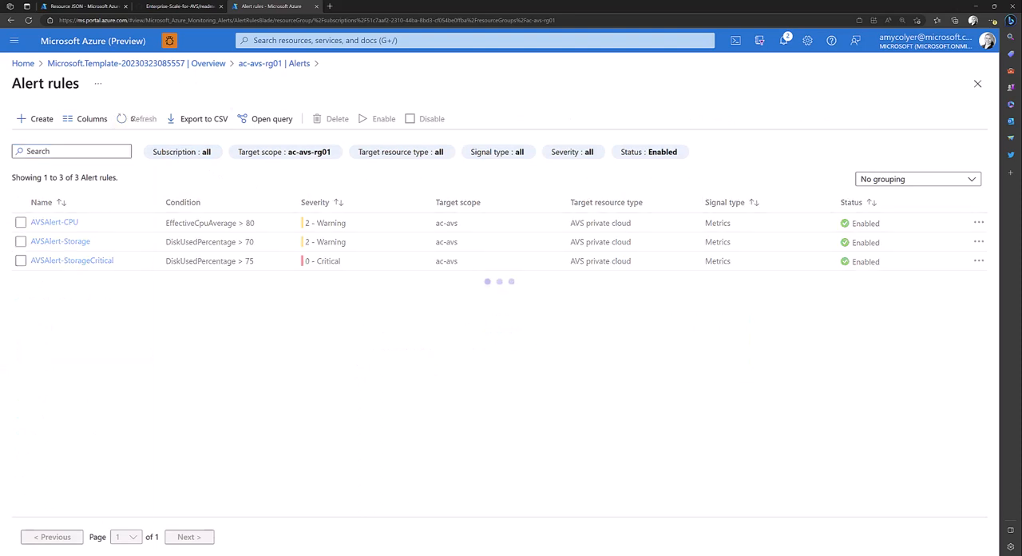
{"action": "left_click", "coordinate": [143, 118]}
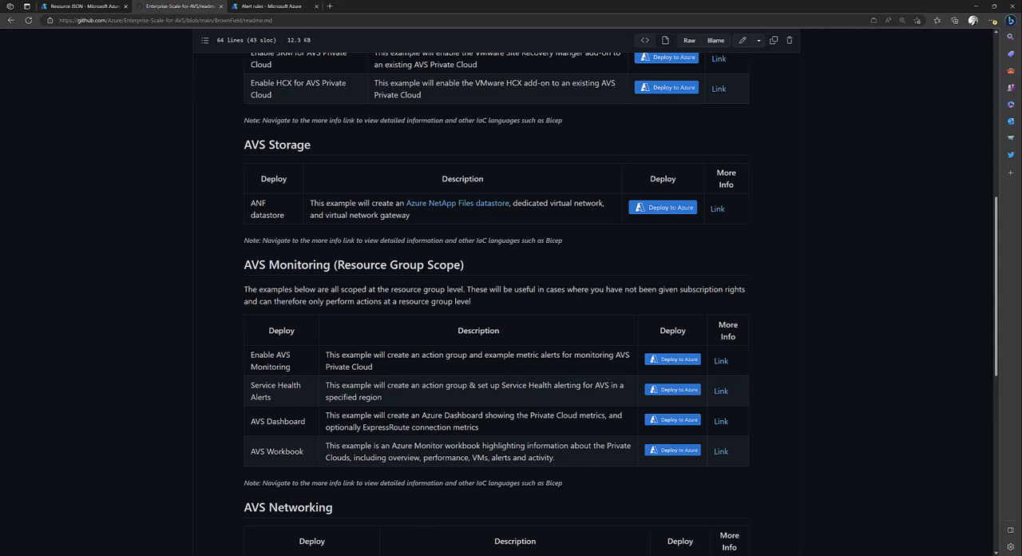
{"action": "mouse_move", "coordinate": [584, 395]}
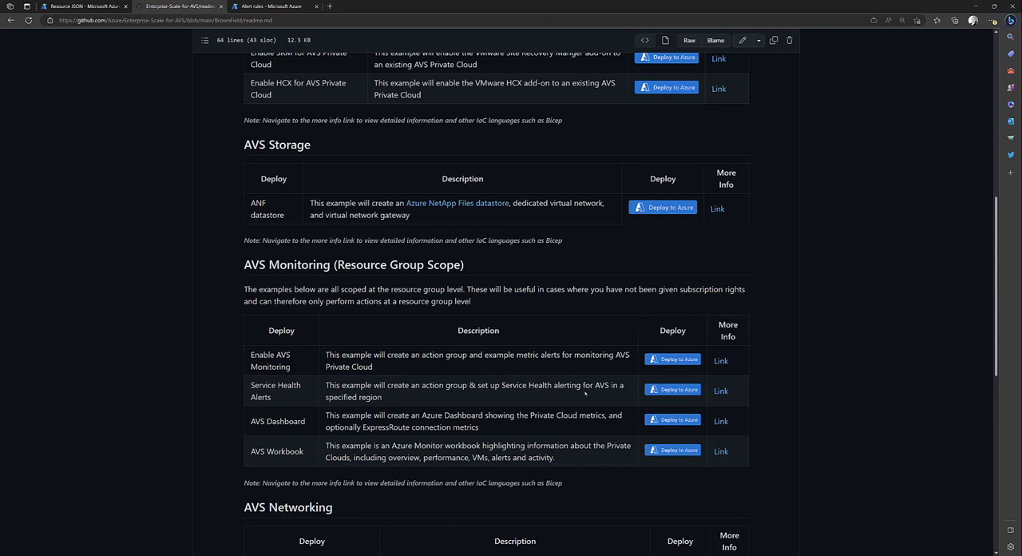
Step: Right-click the Service Health Alerts Deploy to Azure button
{"action": "right_click", "coordinate": [662, 207]}
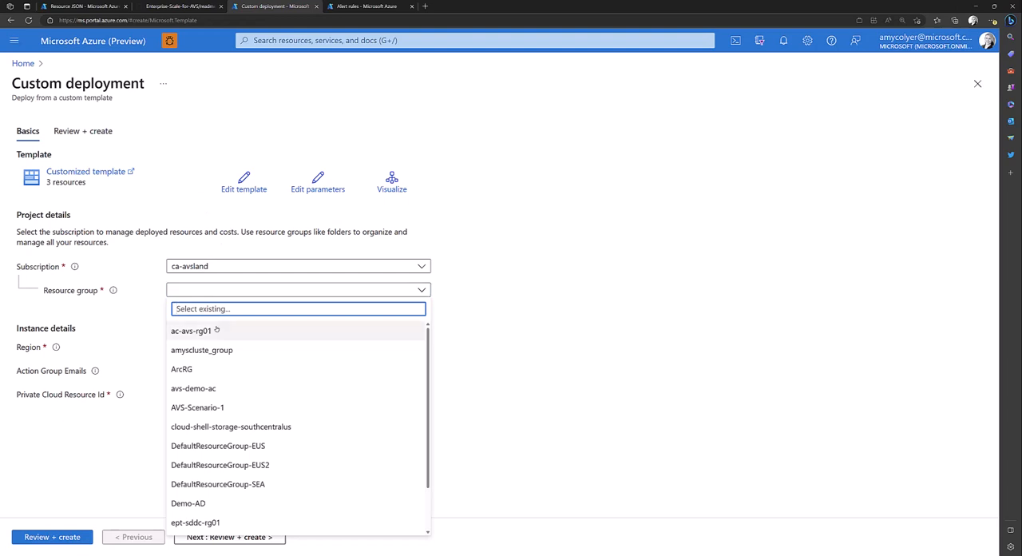
{"action": "left_click", "coordinate": [192, 330]}
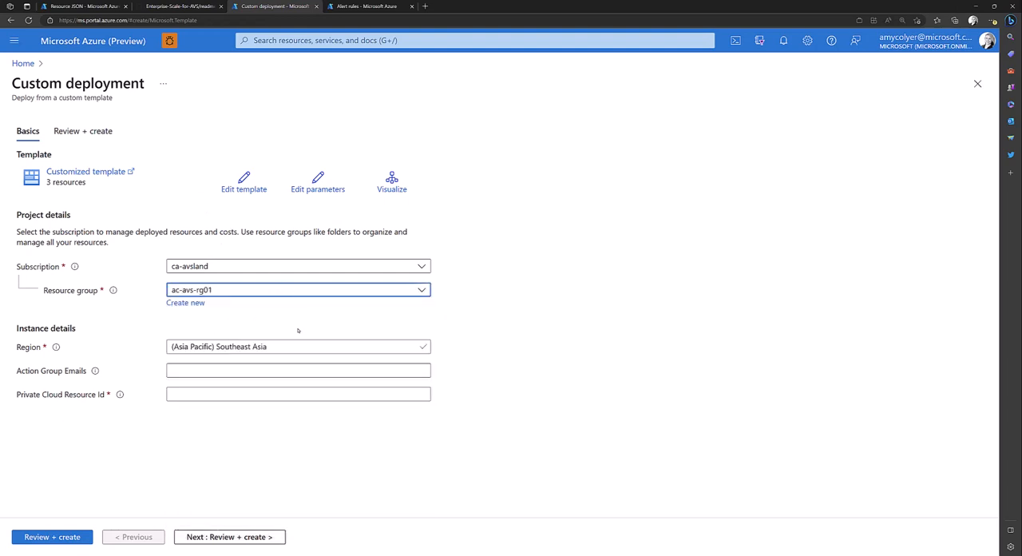
{"action": "left_click", "coordinate": [298, 369]}
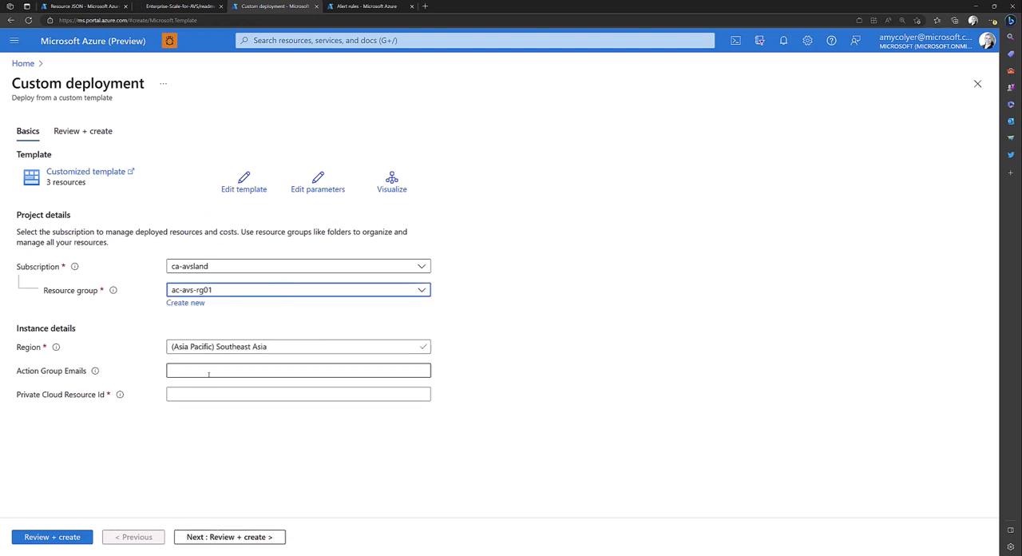
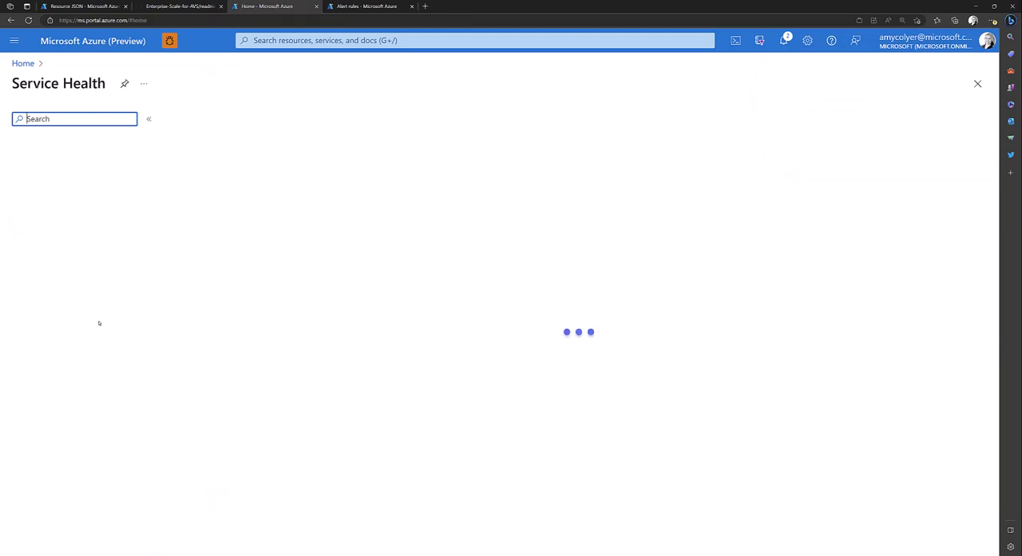
Step: Open the AVSAlert-ServiceHealth health alert and scroll its details to the Alert via section
{"action": "left_click", "coordinate": [48, 348]}
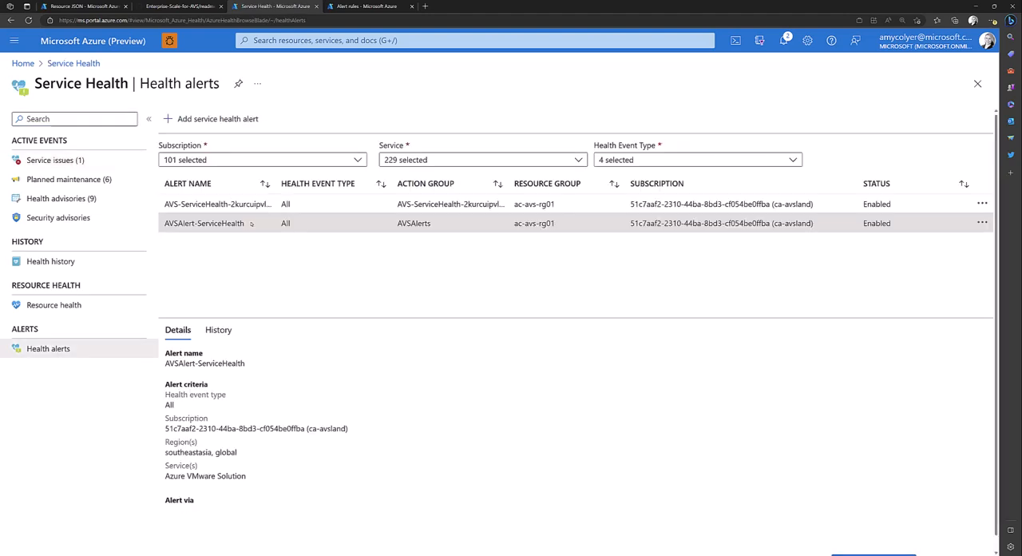
{"action": "mouse_move", "coordinate": [296, 310]}
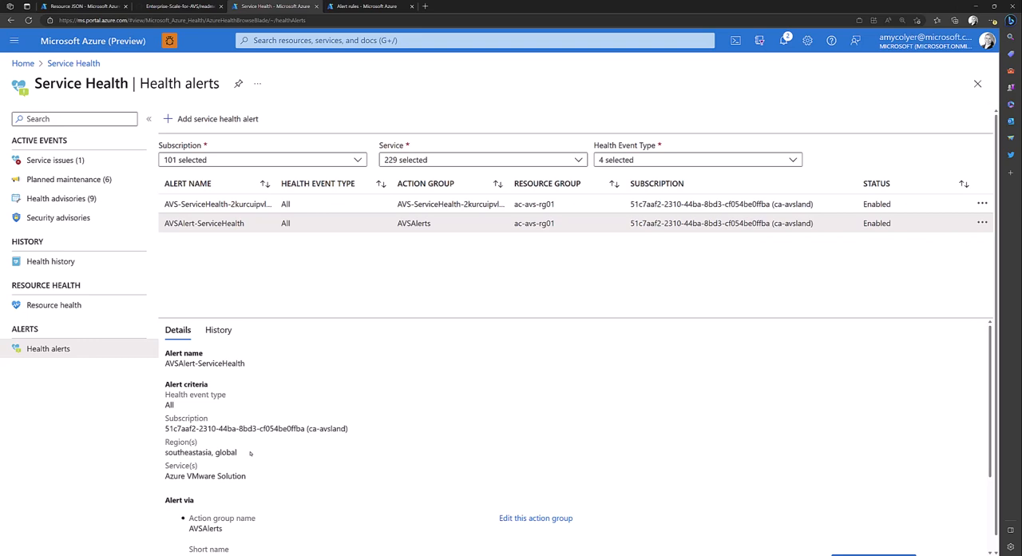
{"action": "scroll", "scroll_direction": "down", "scroll_amount": 3}
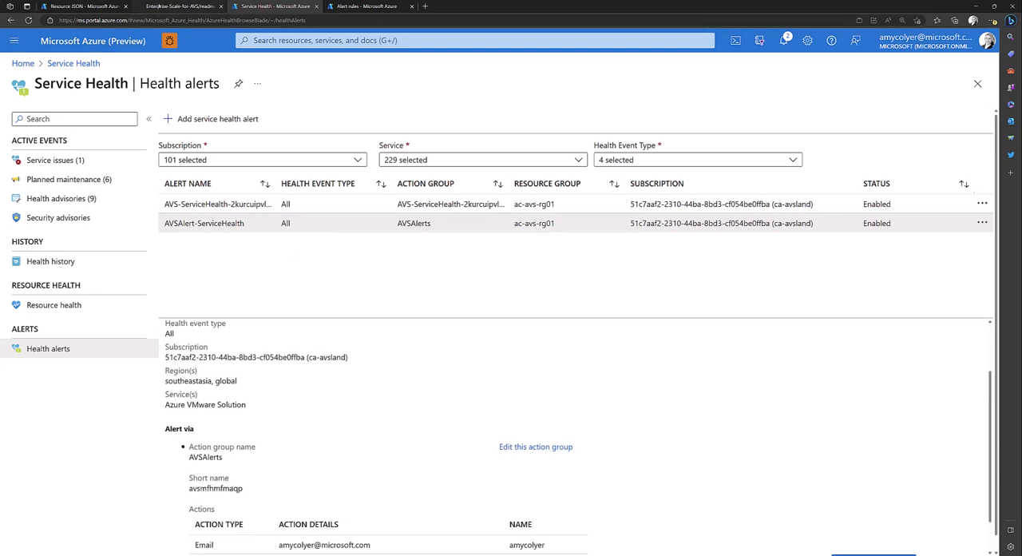
{"action": "left_click", "coordinate": [180, 7]}
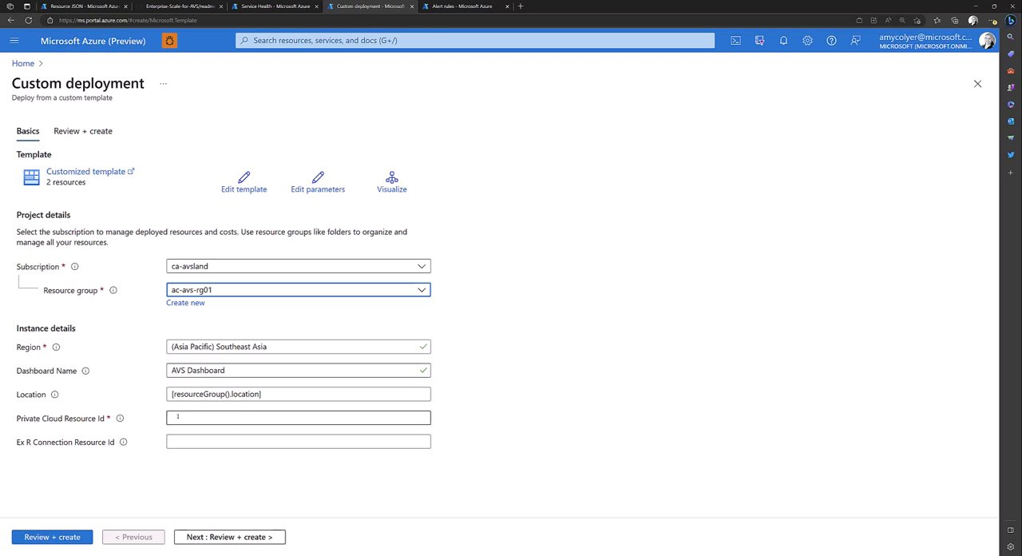
Step: Review and create the AVS Dashboard deployment, then open the completed deployment
{"action": "left_click", "coordinate": [298, 417]}
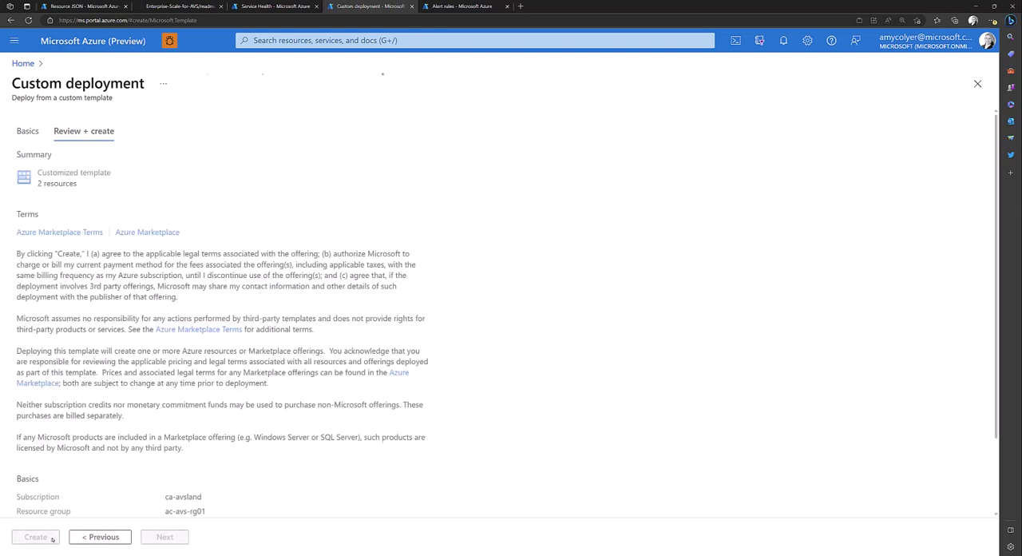
{"action": "left_click", "coordinate": [36, 535]}
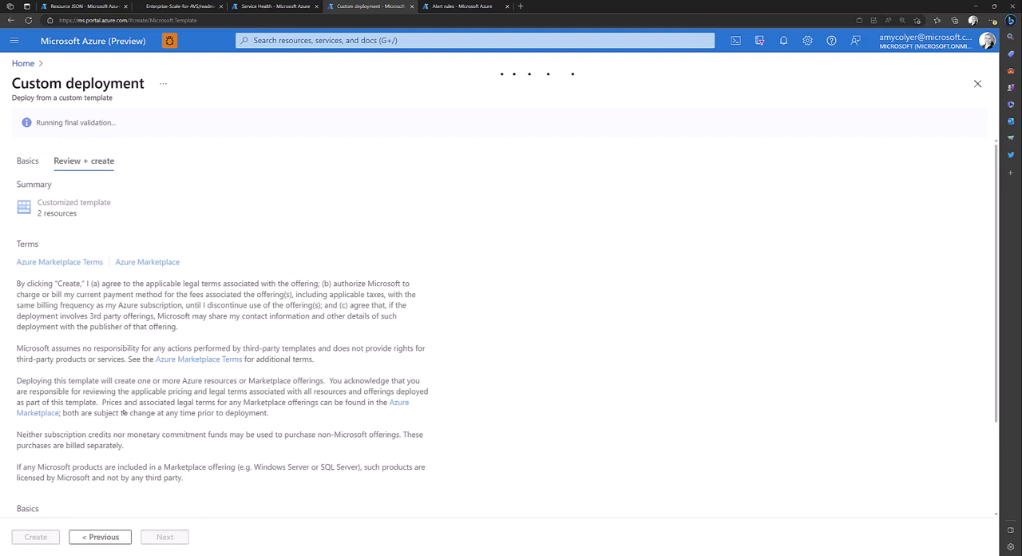
{"action": "left_click", "coordinate": [36, 536]}
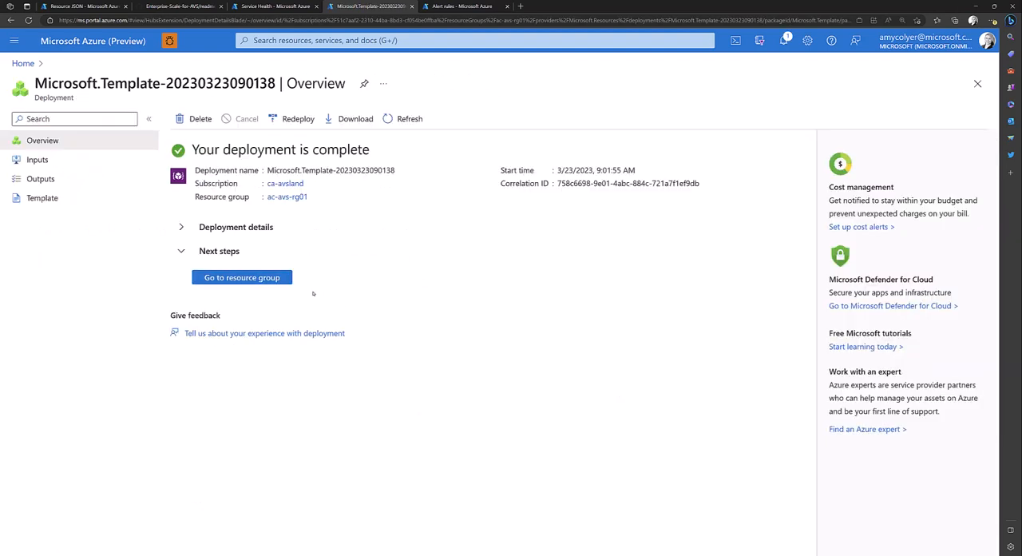
Step: From the deployment's resource group, open the AVS Dashboard from Shared dashboards
{"action": "left_click", "coordinate": [241, 277]}
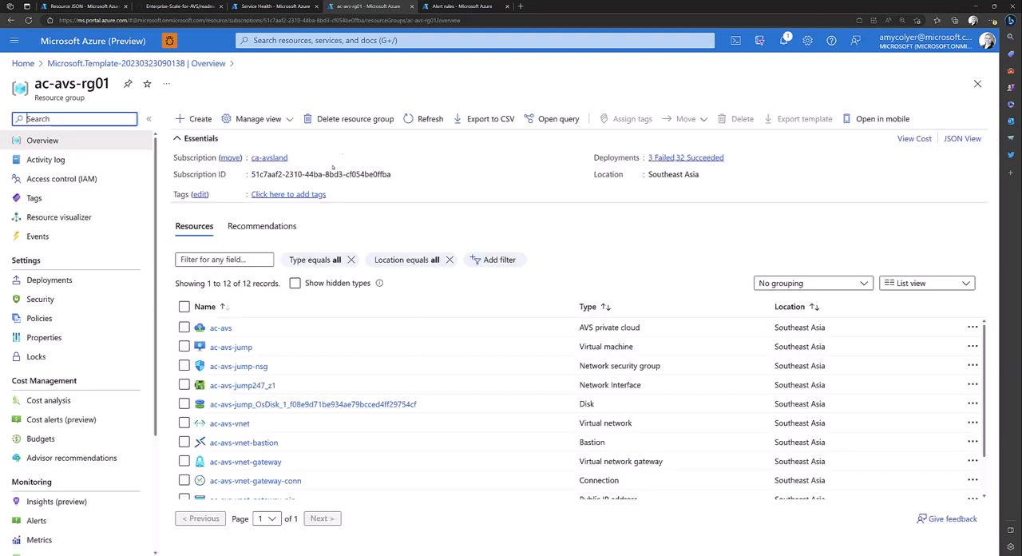
{"action": "left_click", "coordinate": [475, 40]}
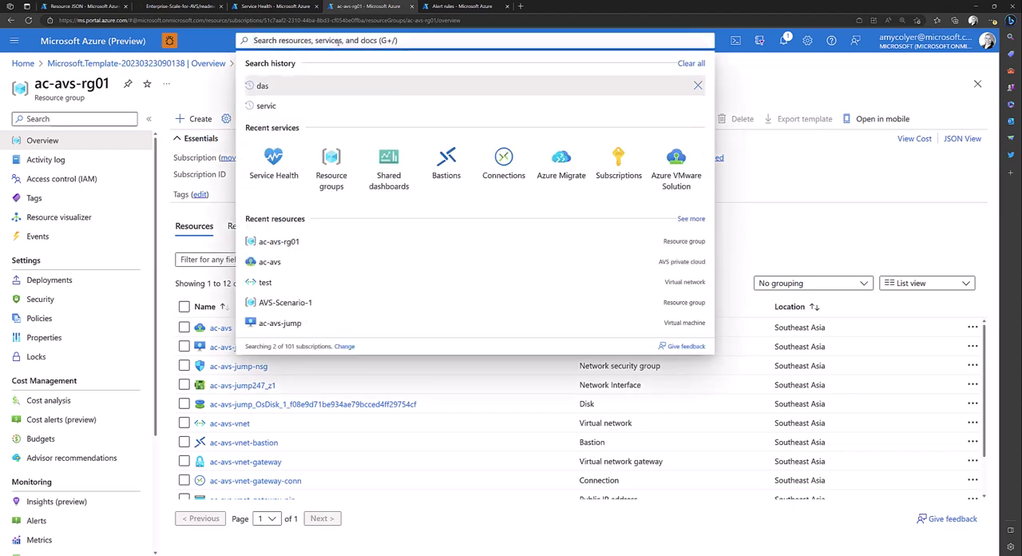
{"action": "left_click", "coordinate": [388, 159]}
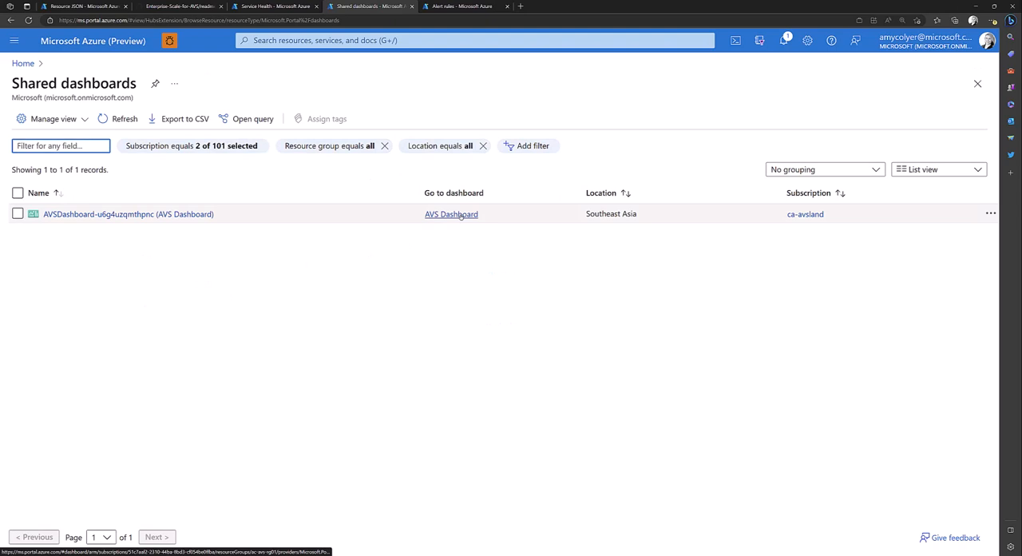
{"action": "left_click", "coordinate": [451, 214]}
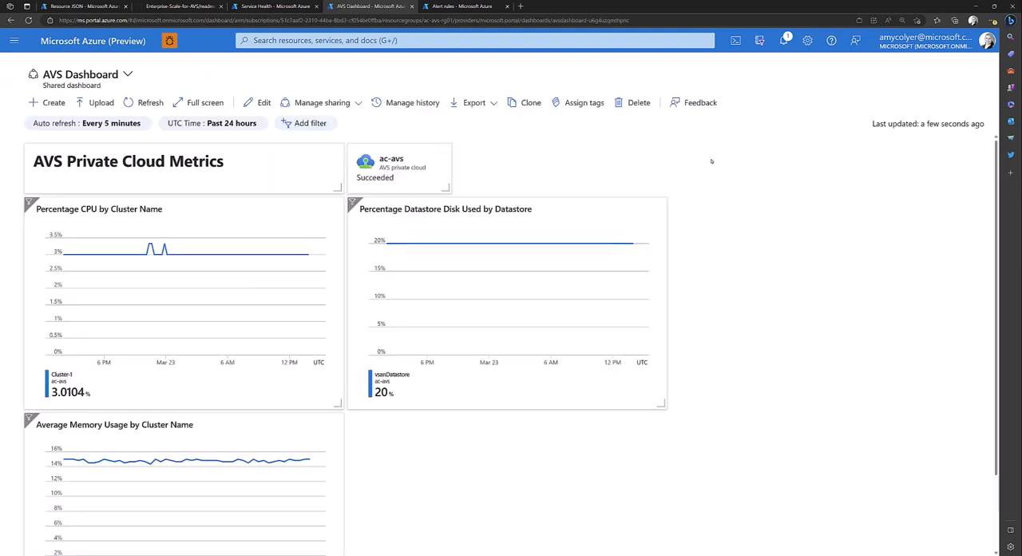
Step: Set the AVS Dashboard to auto-refresh every 10 minutes and reopen its interval choices
{"action": "left_click", "coordinate": [111, 122]}
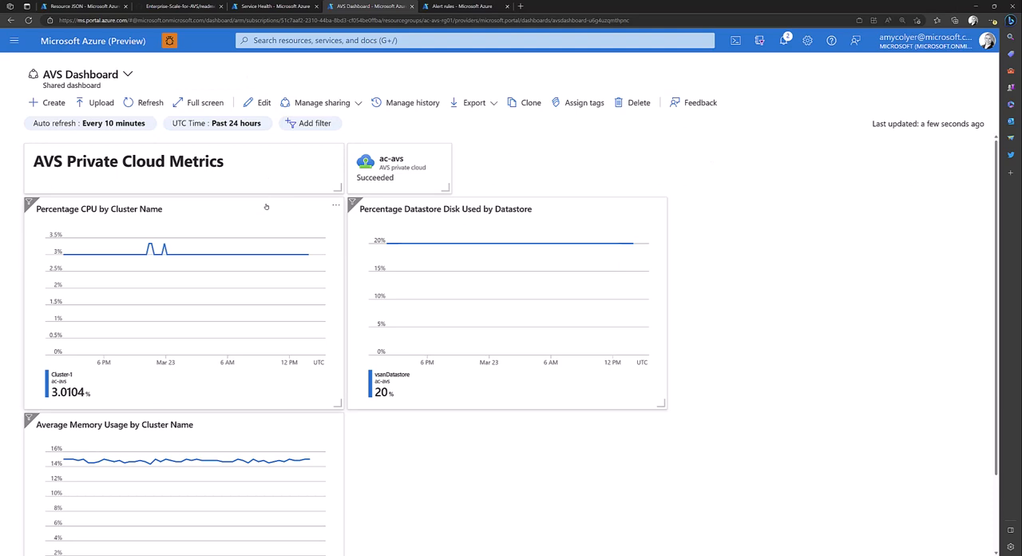
{"action": "mouse_move", "coordinate": [319, 208]}
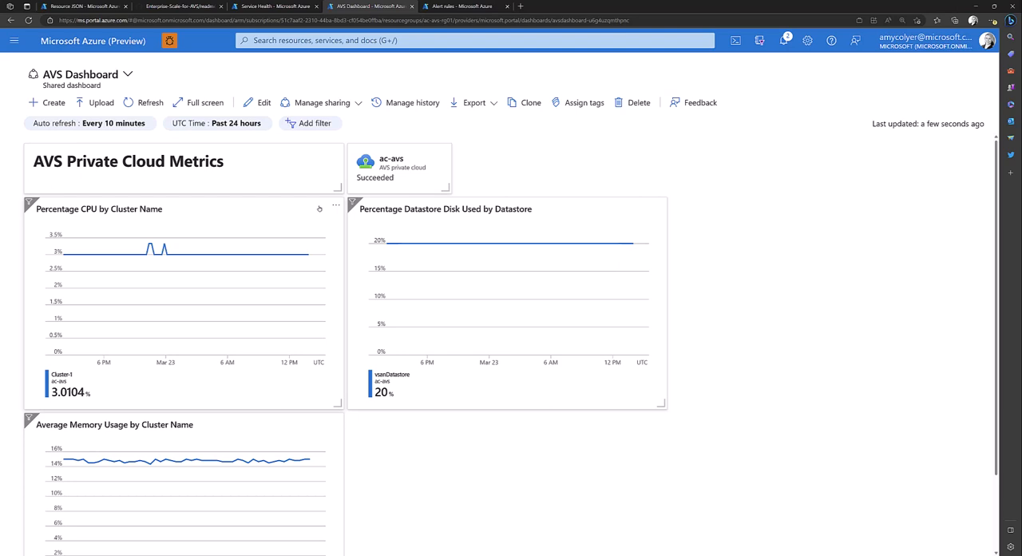
{"action": "left_click", "coordinate": [89, 122]}
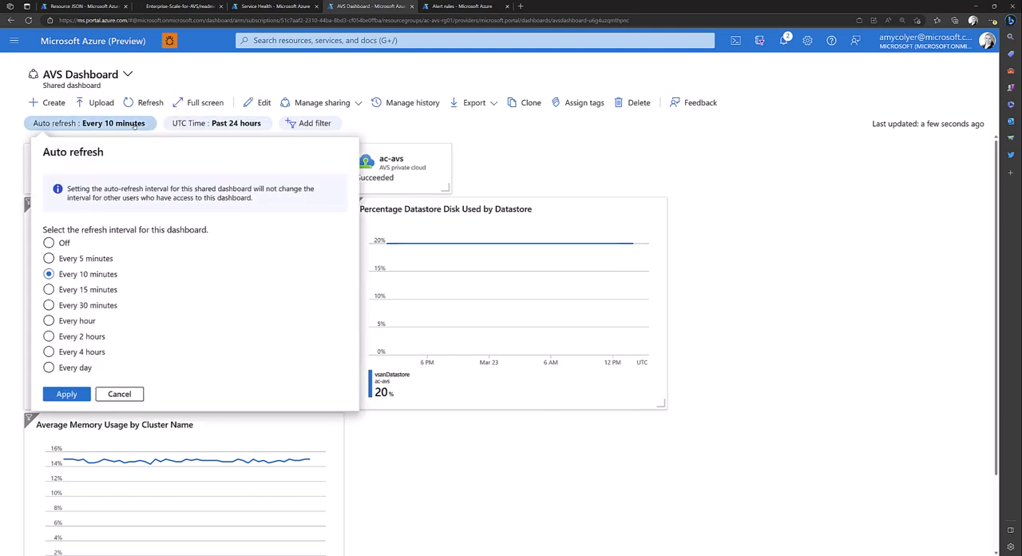
Step: Apply a 5-minute auto-refresh and a Past 30 minutes range, then enter edit mode
{"action": "left_click", "coordinate": [48, 258]}
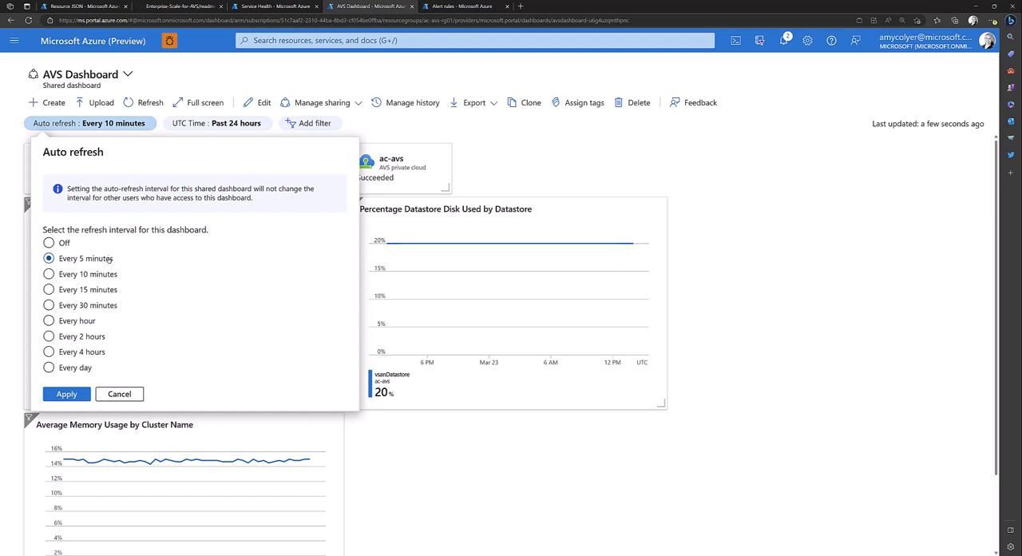
{"action": "left_click", "coordinate": [67, 394]}
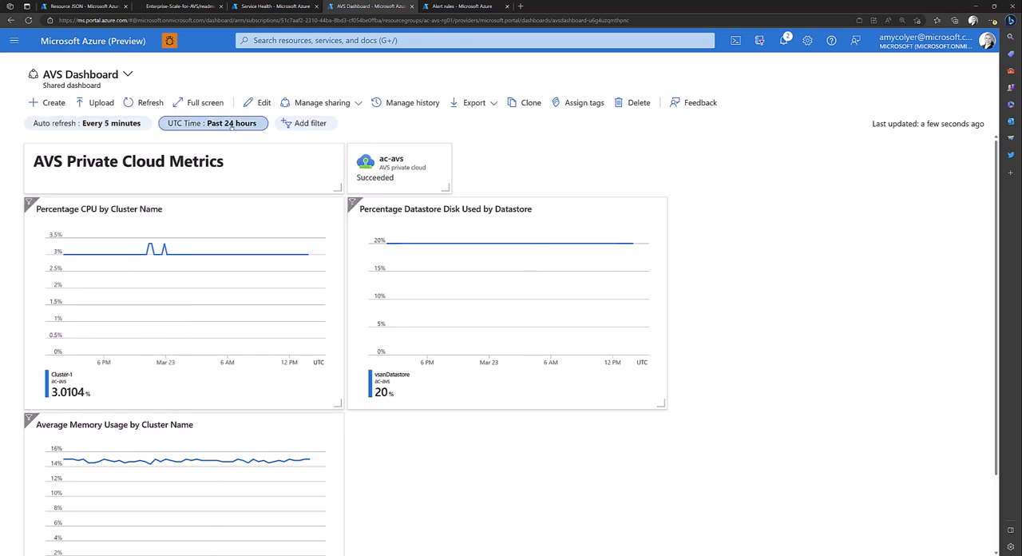
{"action": "left_click", "coordinate": [212, 123]}
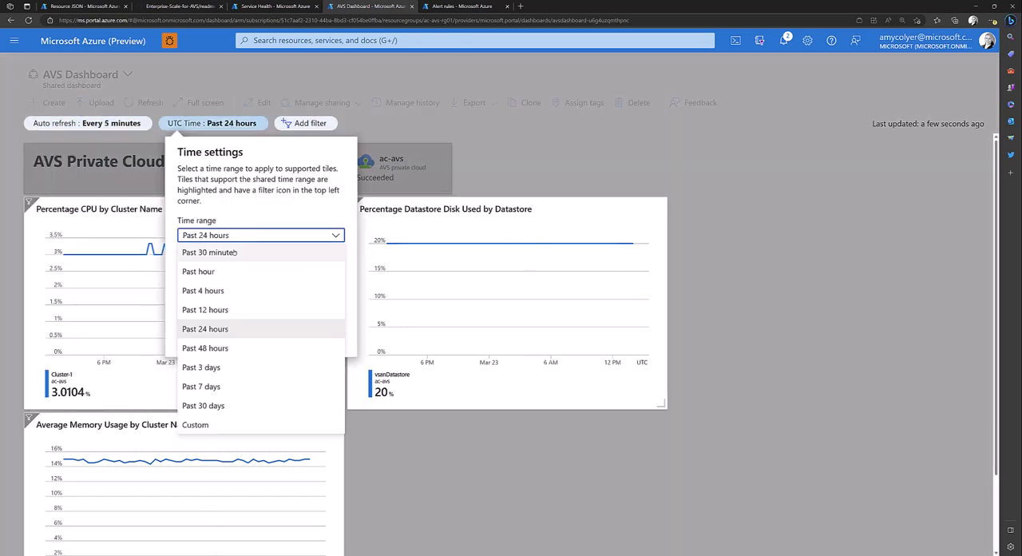
{"action": "left_click", "coordinate": [209, 251]}
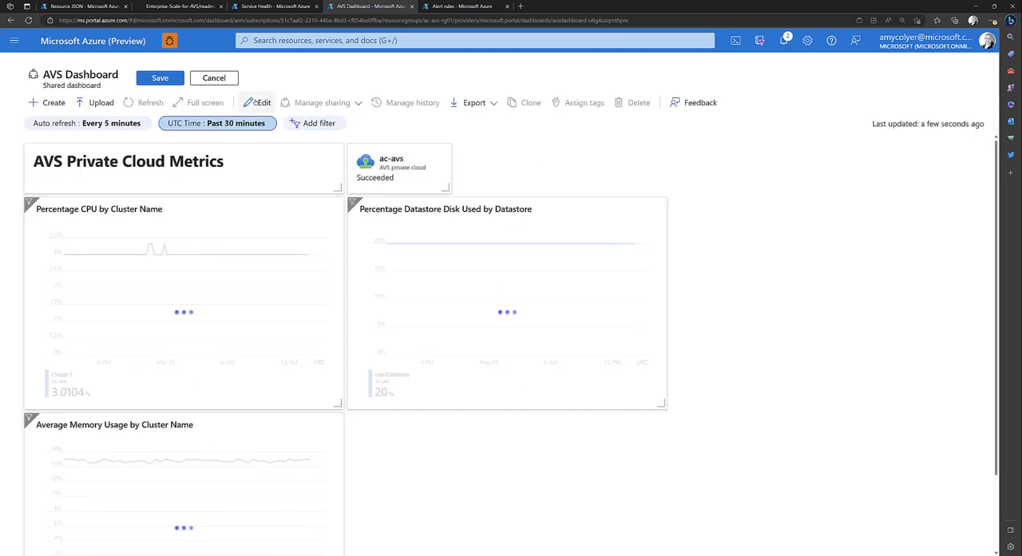
{"action": "left_click", "coordinate": [259, 102]}
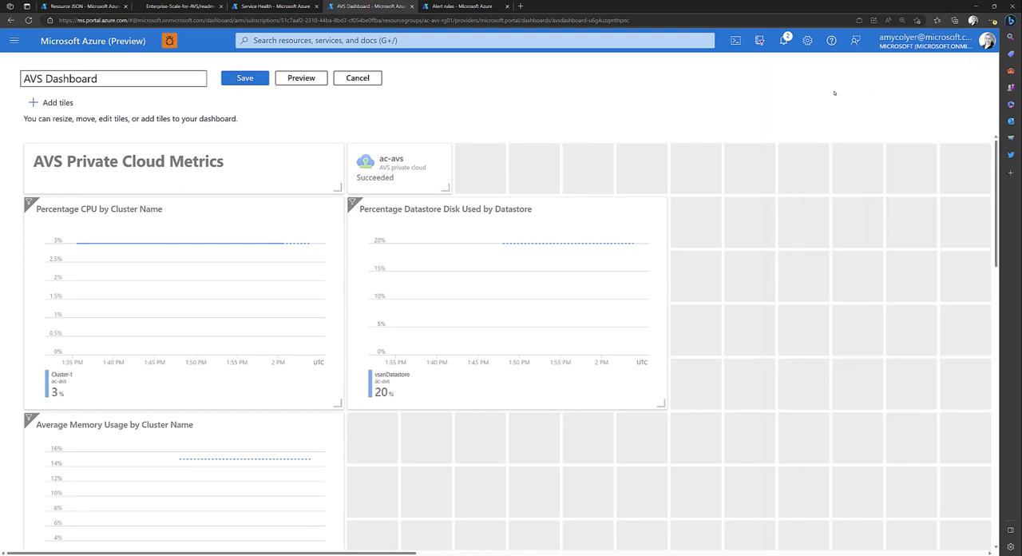
Step: Discard the dashboard edits and return to the AVS Monitoring templates readme
{"action": "left_click", "coordinate": [244, 77]}
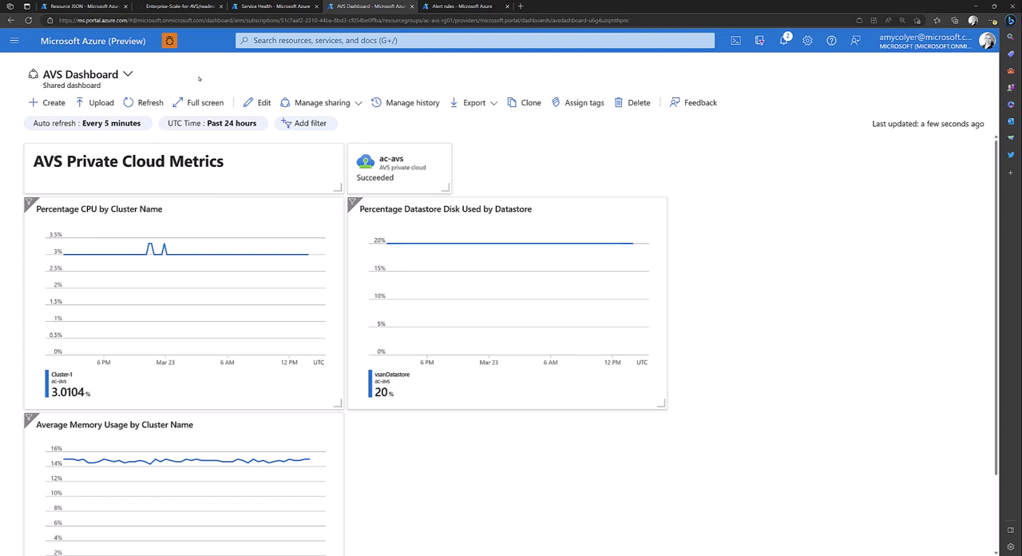
{"action": "left_click", "coordinate": [180, 7]}
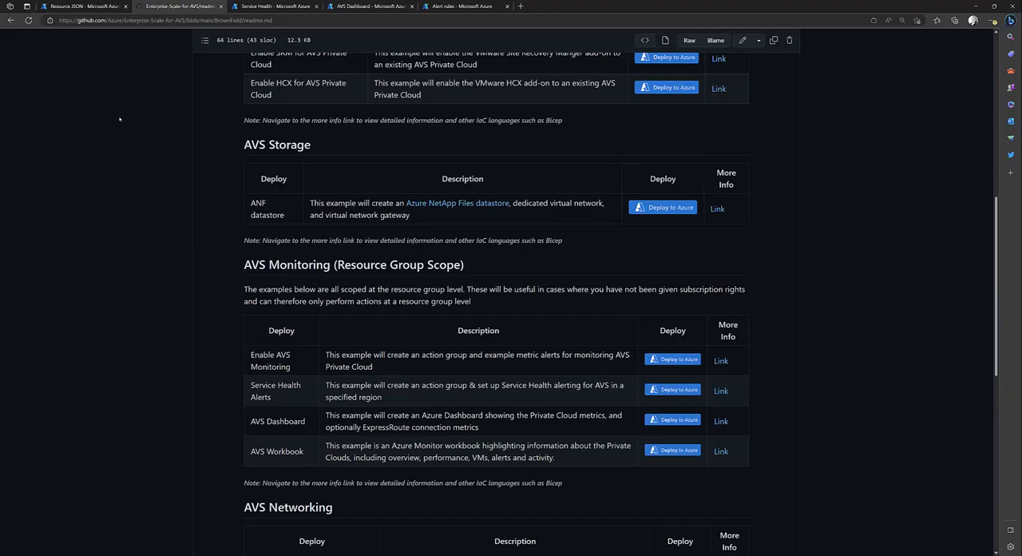
{"action": "mouse_move", "coordinate": [106, 155]}
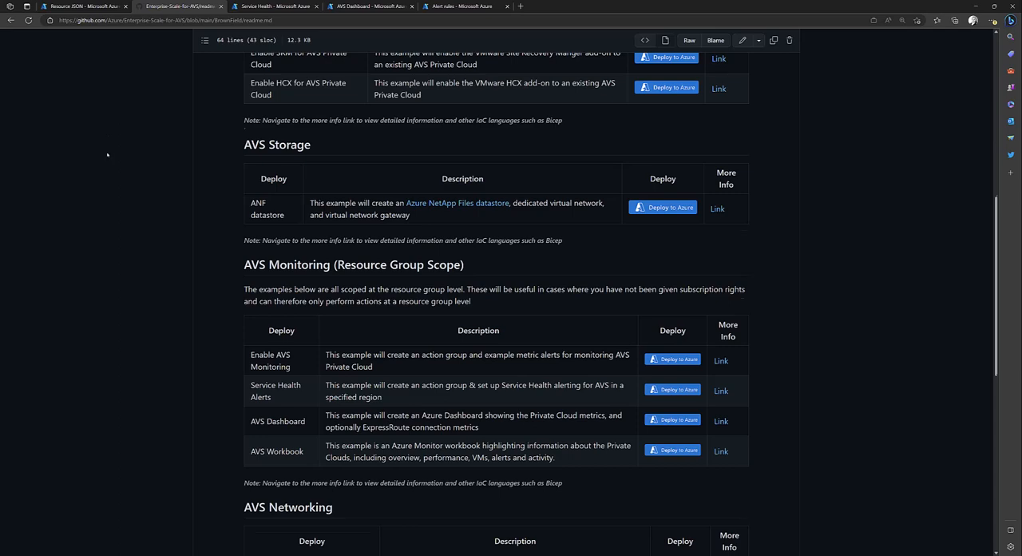
{"action": "scroll", "scroll_direction": "up", "scroll_amount": 3}
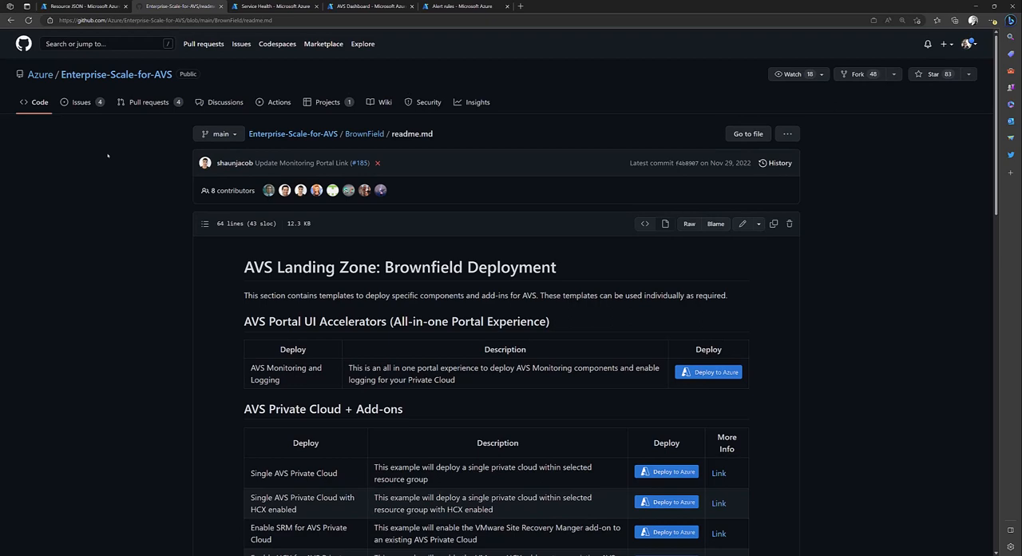
{"action": "mouse_move", "coordinate": [106, 190]}
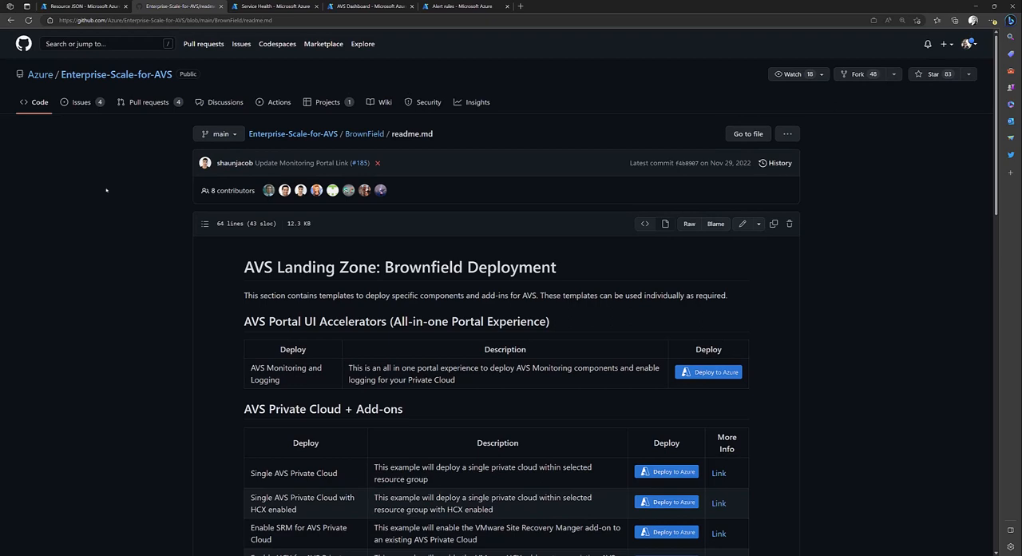
{"action": "scroll", "scroll_direction": "down", "scroll_amount": 3}
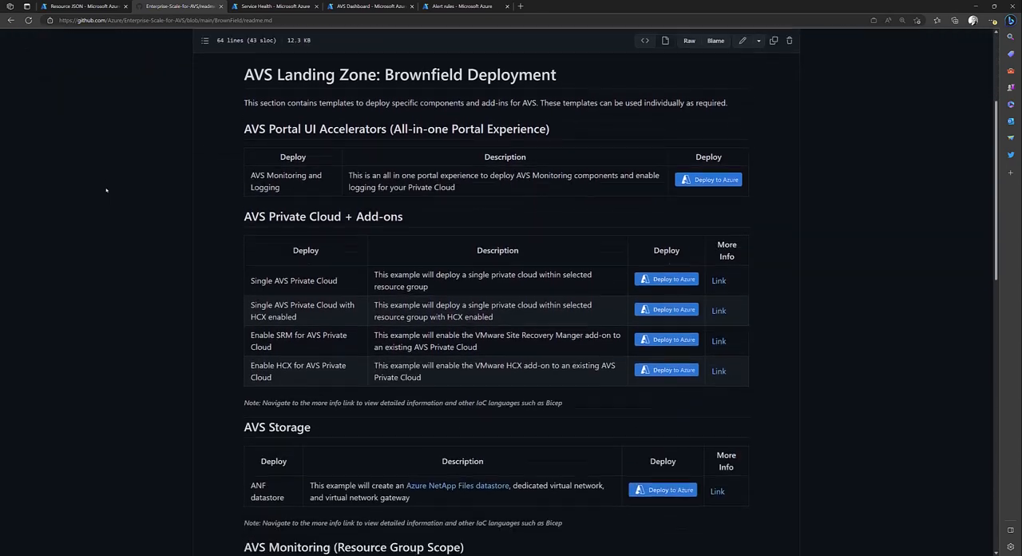
{"action": "scroll", "scroll_direction": "down", "scroll_amount": 3}
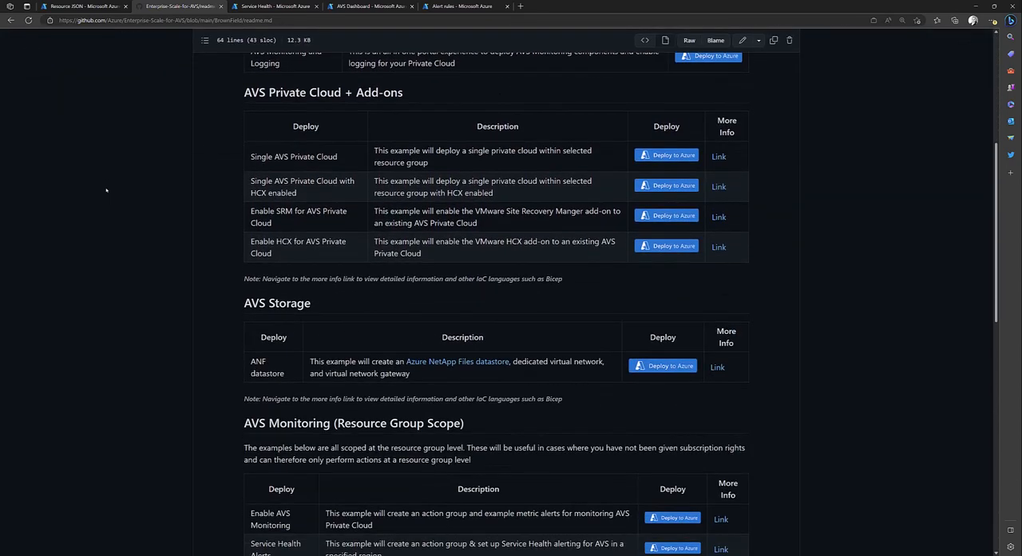